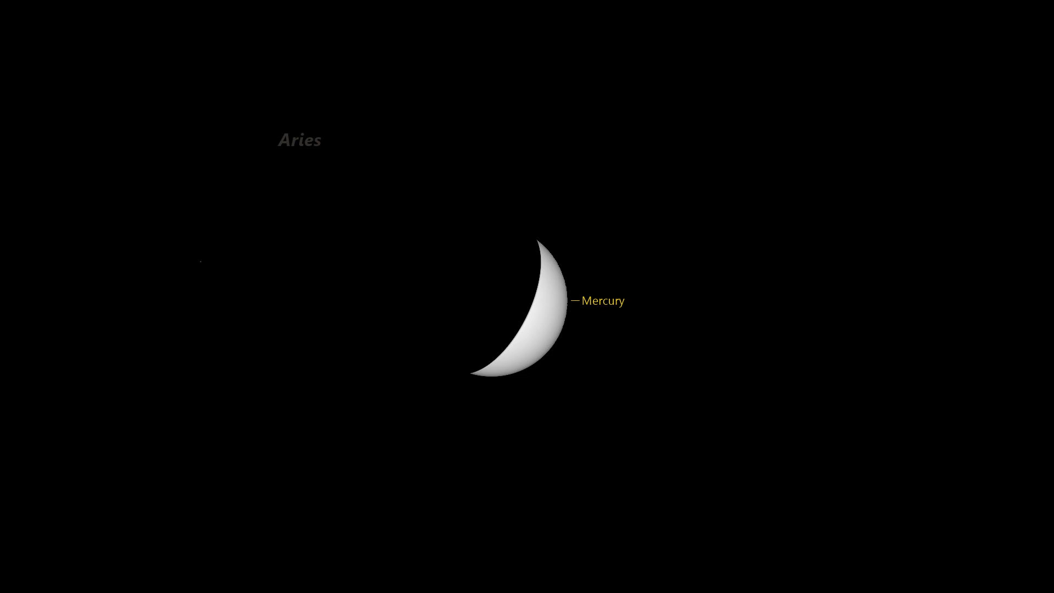
# Scroll to the Football Field site in the Observing Locations list
pyautogui.scroll(-3)
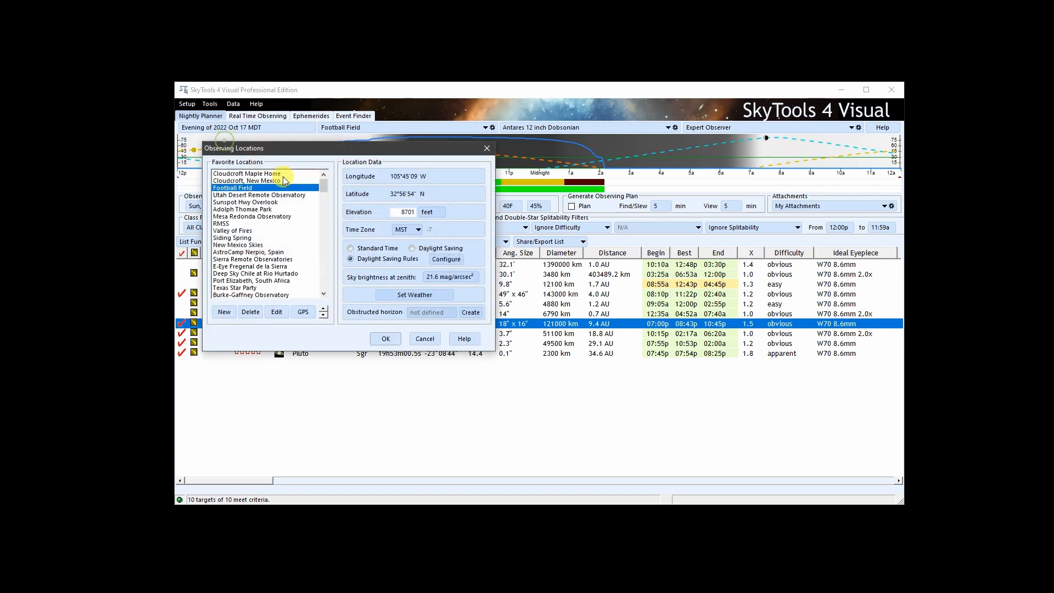
# Set Football Field's typical seeing to Good Seeing (0.4" - 1" P8-9) in Set Weather and confirm
pyautogui.click(415, 295)
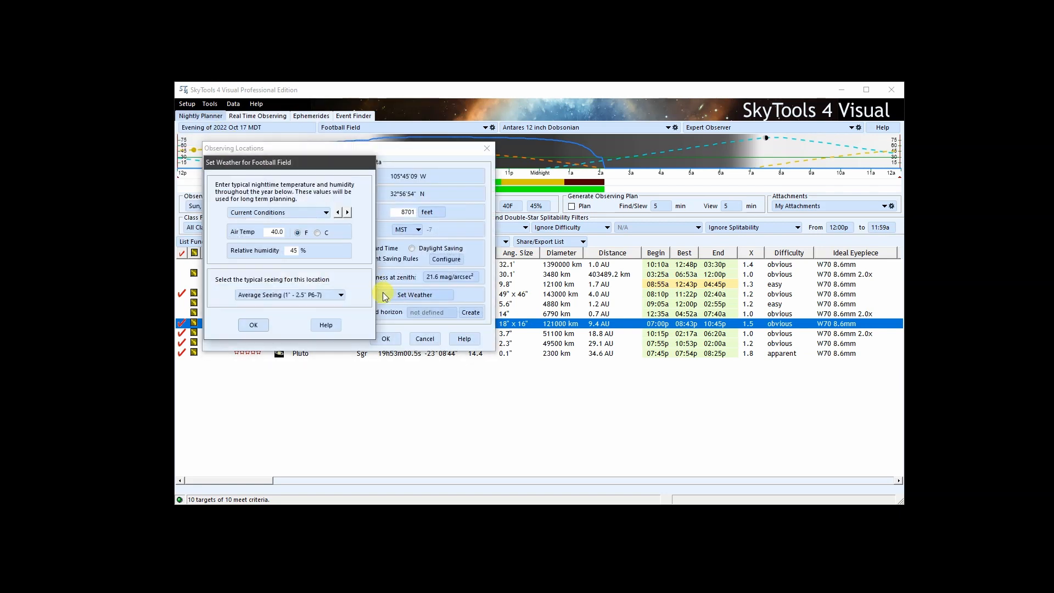
pyautogui.moveTo(228, 311)
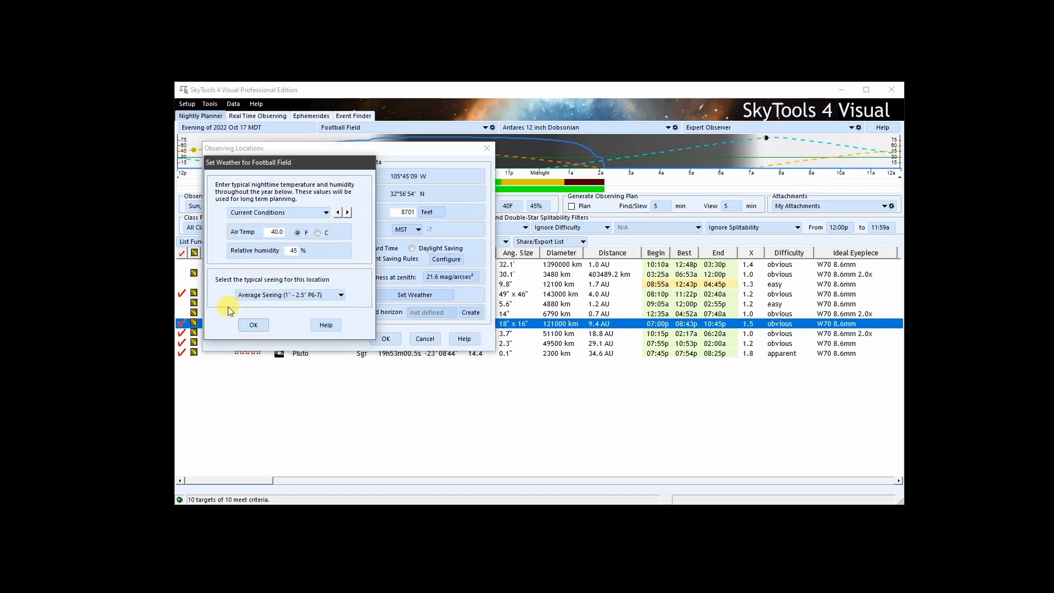
pyautogui.click(341, 294)
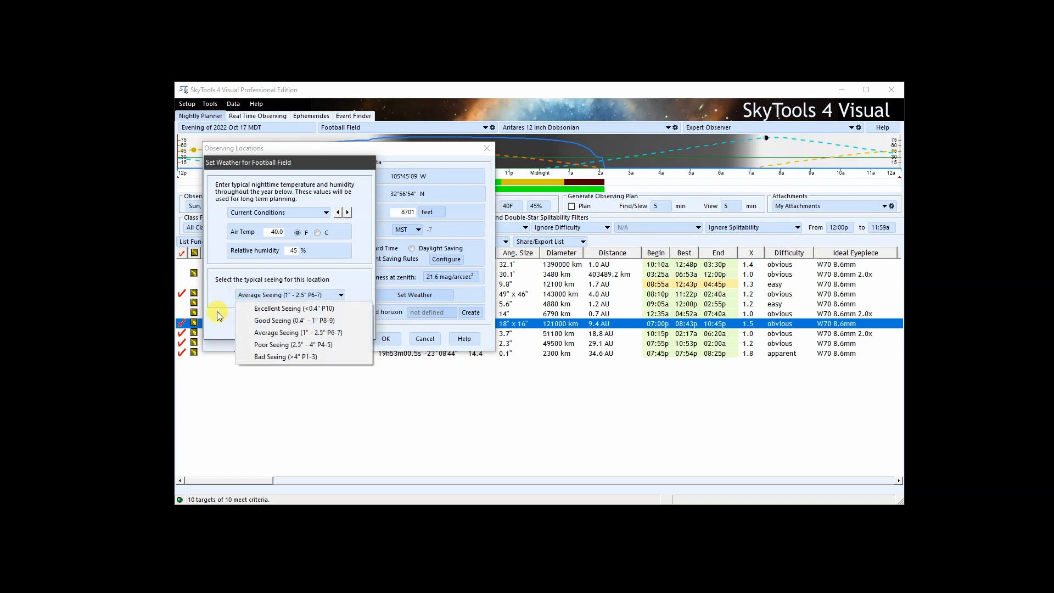
pyautogui.click(294, 320)
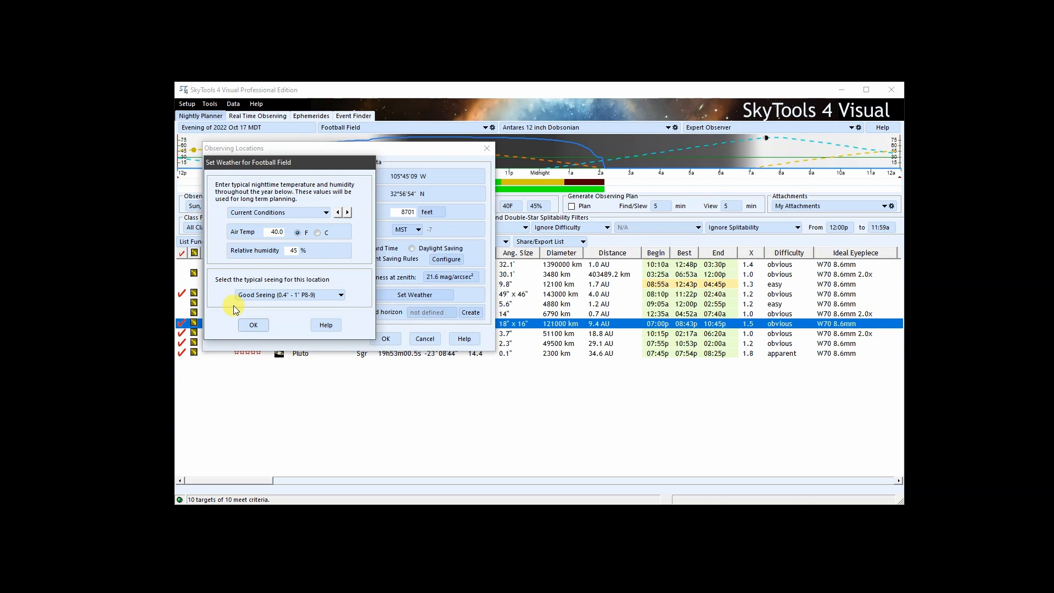
pyautogui.click(253, 325)
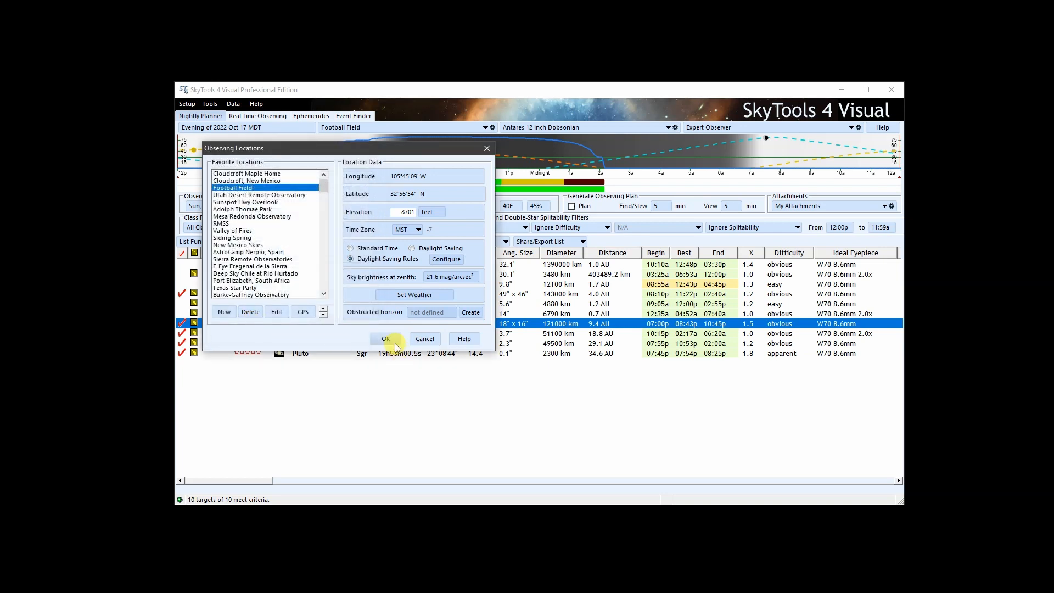
pyautogui.click(385, 338)
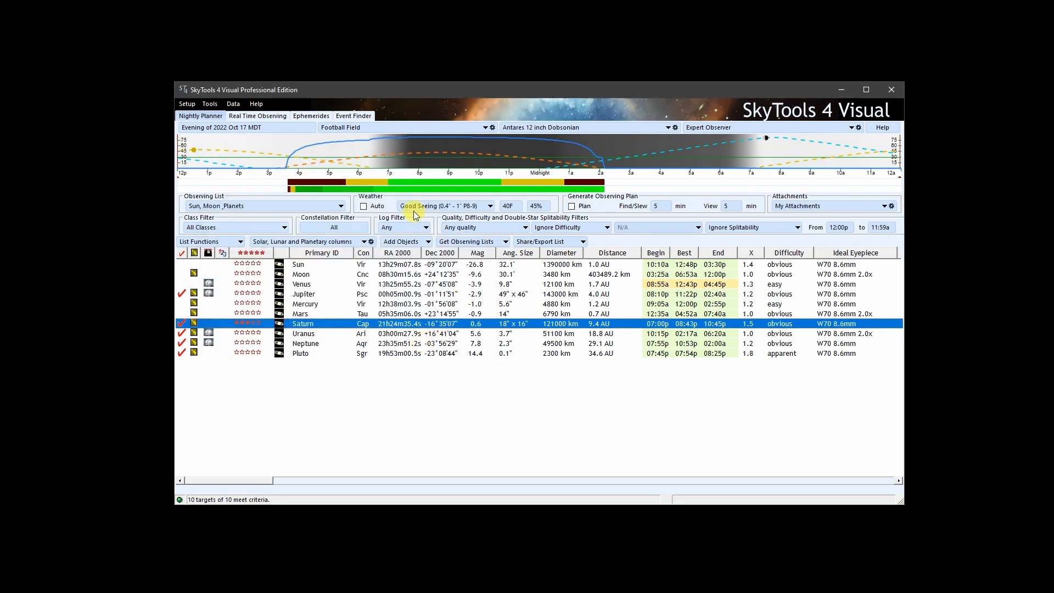
pyautogui.click(487, 206)
pyautogui.write('Damian Peach')
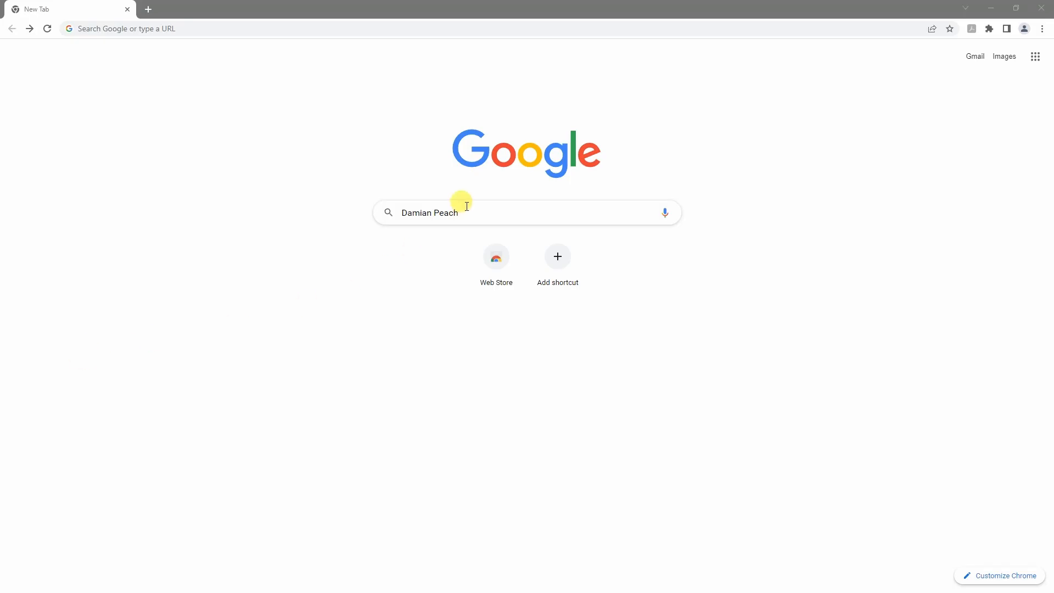
# Search for the astrophotographer, go to damianpeach.com's Published Work & Articles and reach the seeing articles
pyautogui.press('Return')
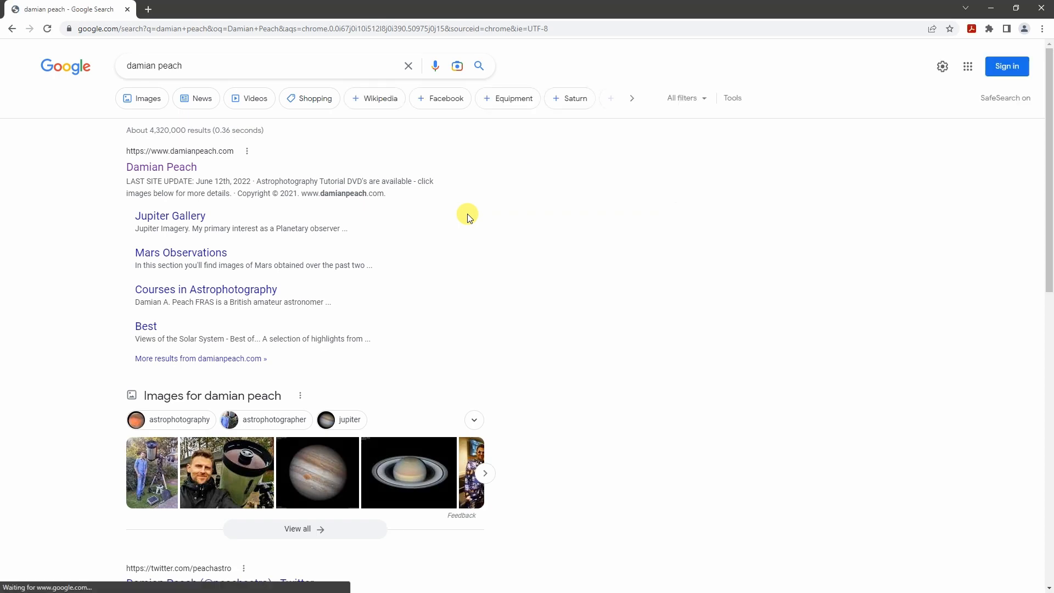
pyautogui.click(161, 166)
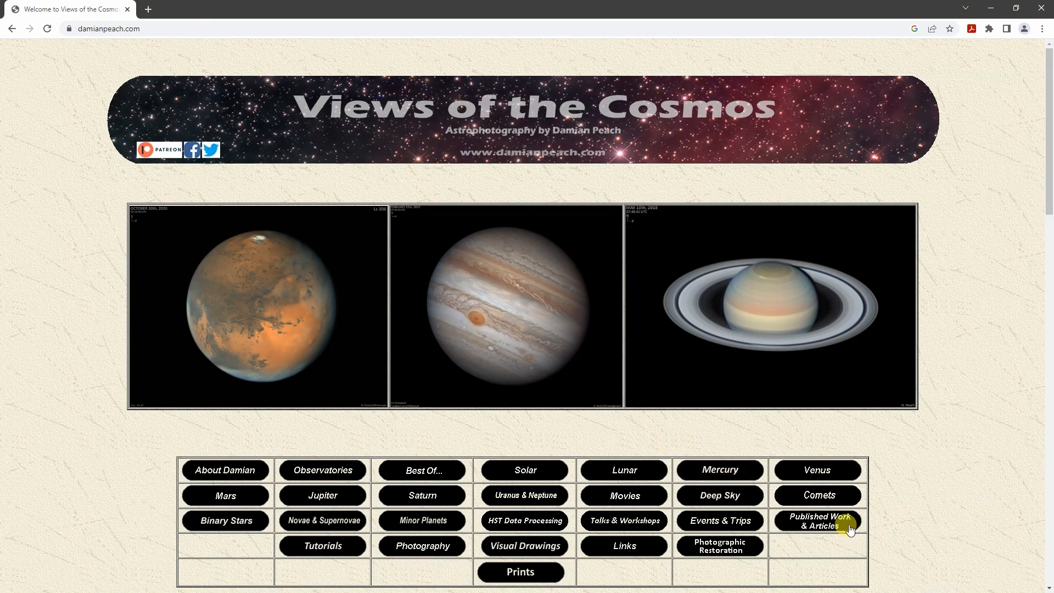
pyautogui.click(817, 520)
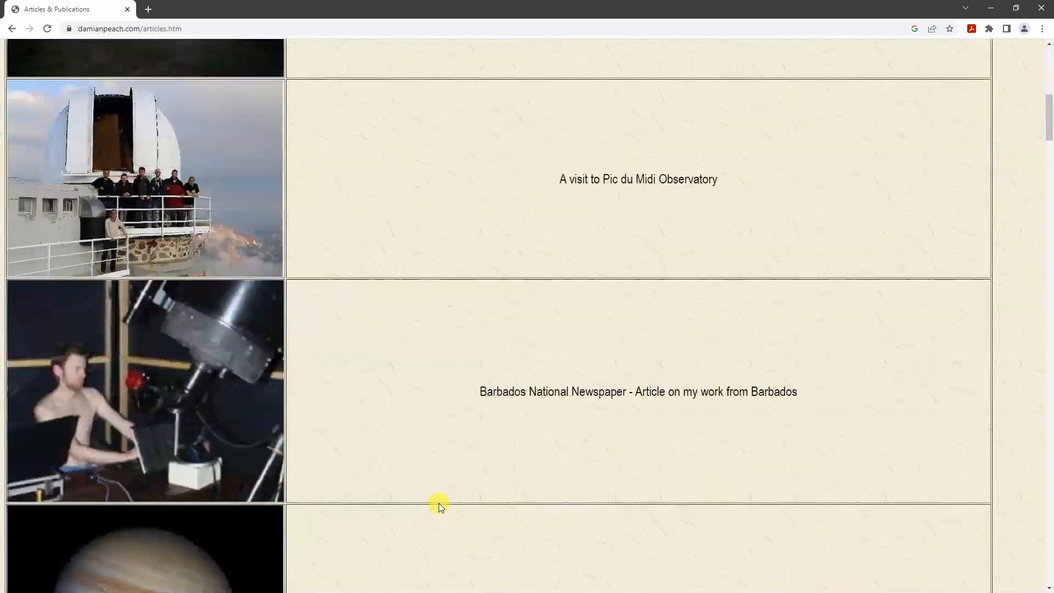
pyautogui.scroll(-3)
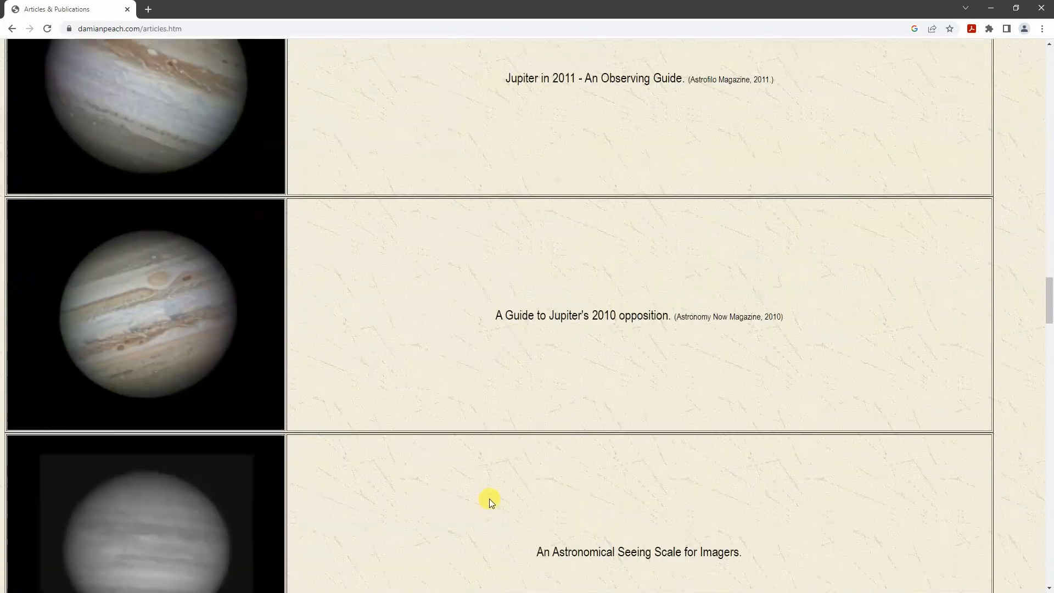
pyautogui.scroll(-3)
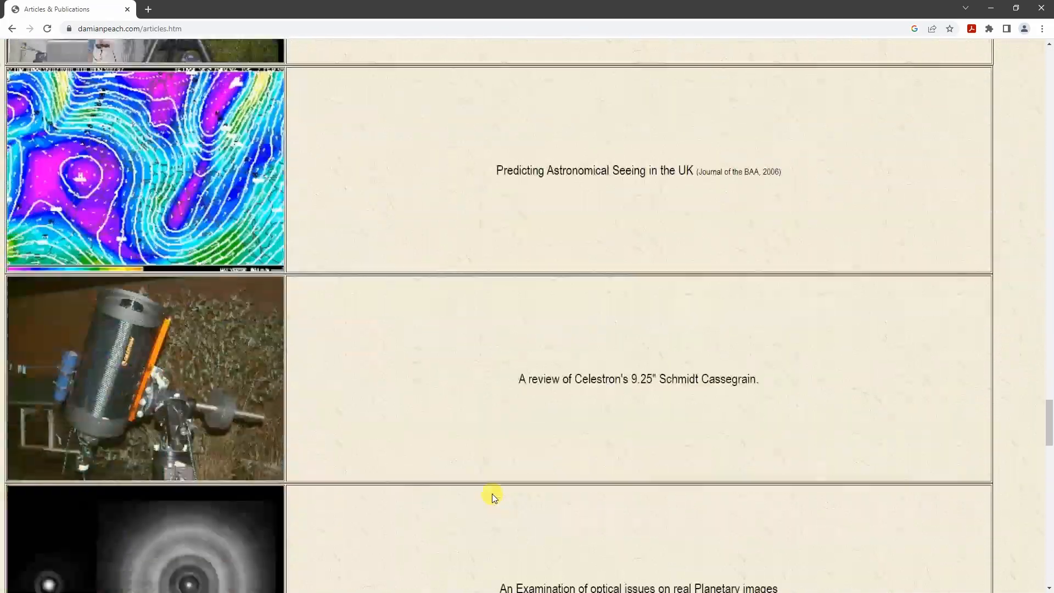
pyautogui.scroll(-3)
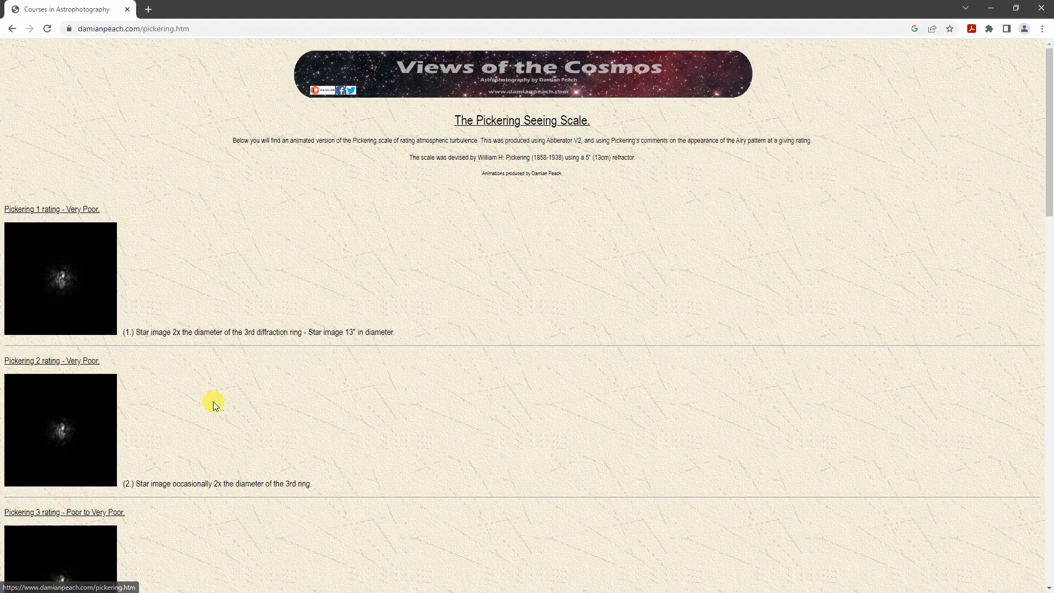
# Scroll through the Pickering Seeing Scale rating animations
pyautogui.scroll(-3)
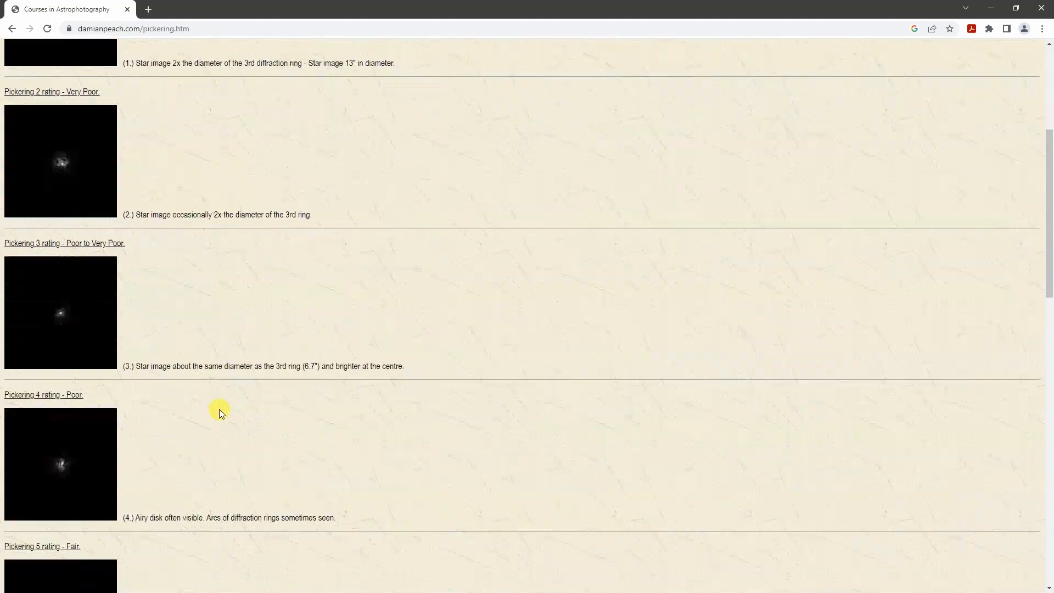
pyautogui.scroll(-3)
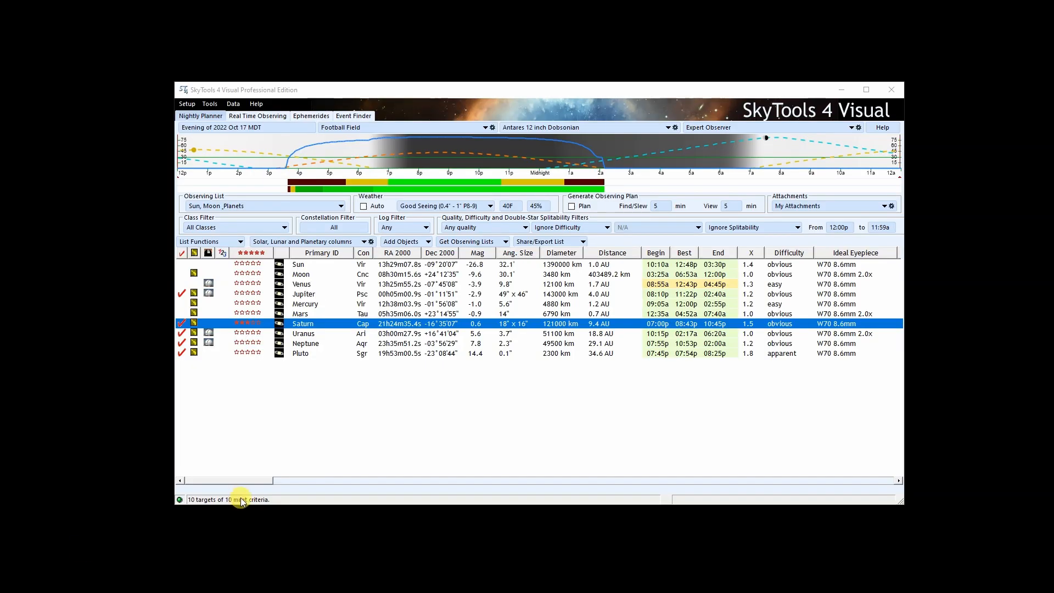
pyautogui.moveTo(437, 183)
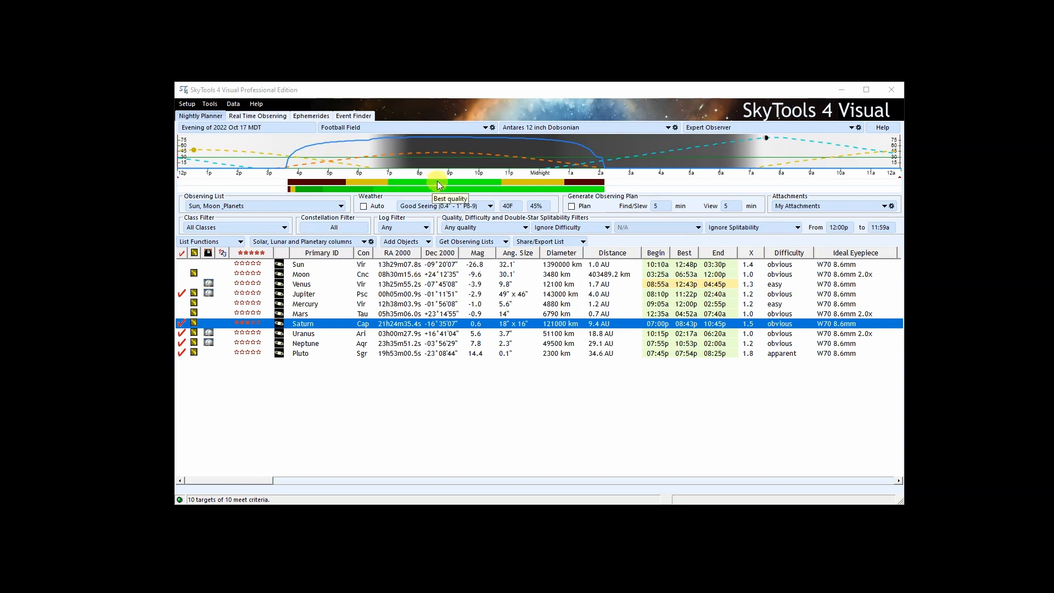
pyautogui.moveTo(431, 142)
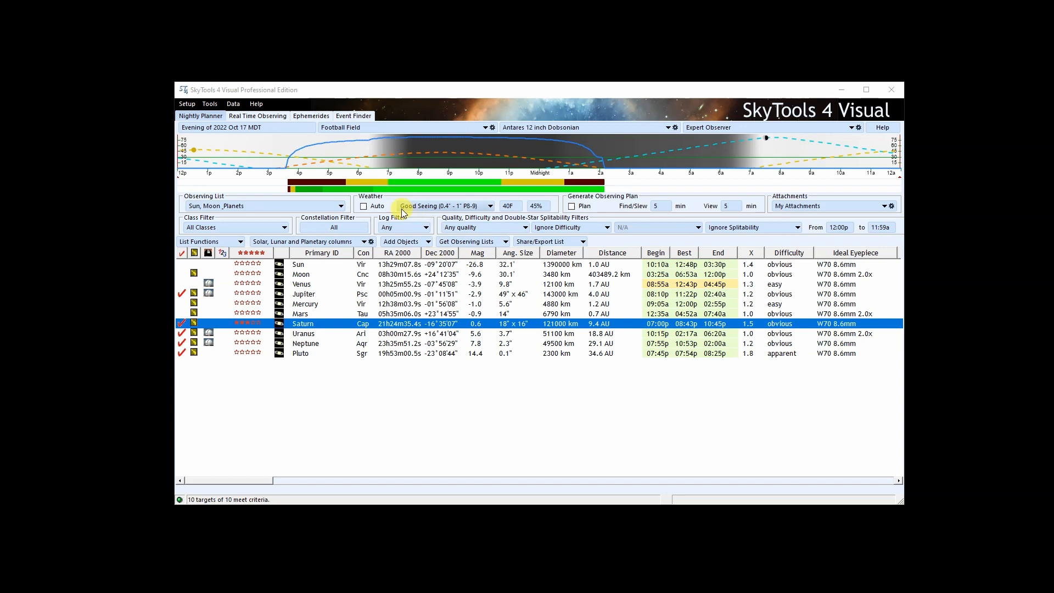
# Set the nightly planner's Weather seeing to Excellent Seeing
pyautogui.click(442, 205)
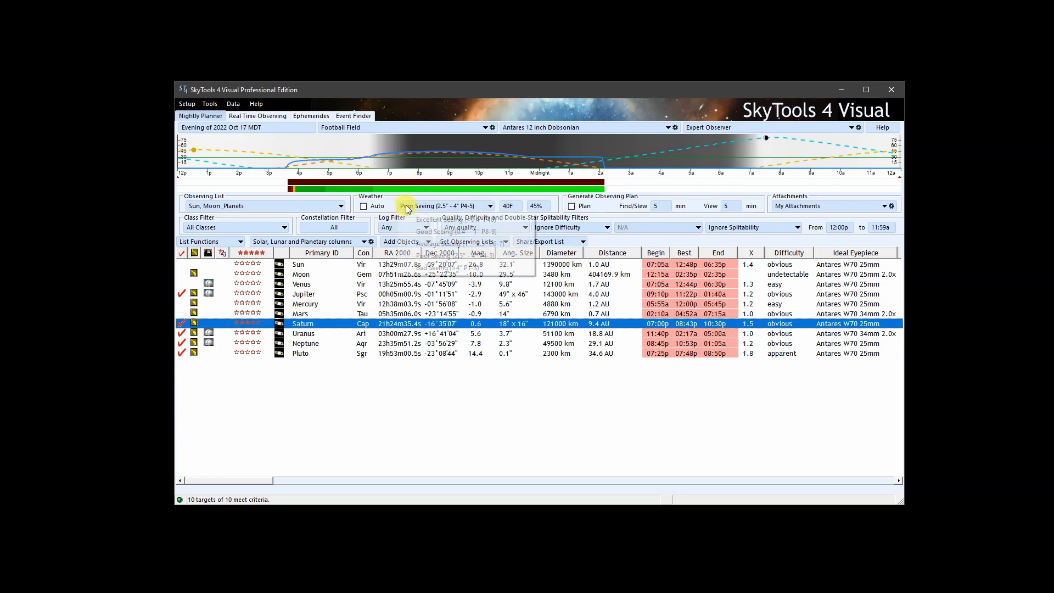
pyautogui.click(460, 219)
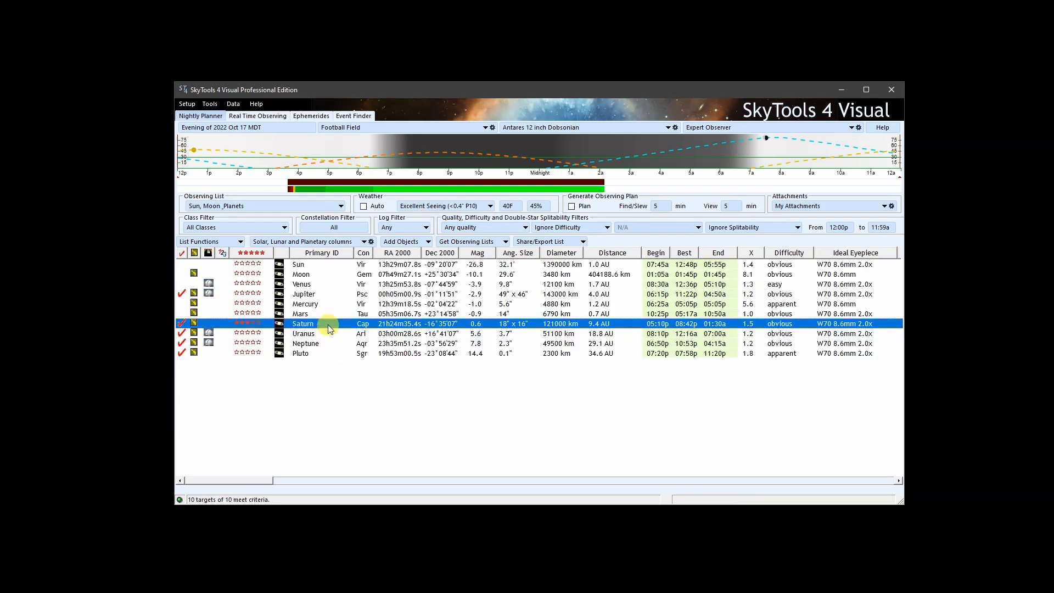
# View Jupiter's and Venus's visibility and quality graphs under the new seeing
pyautogui.click(303, 295)
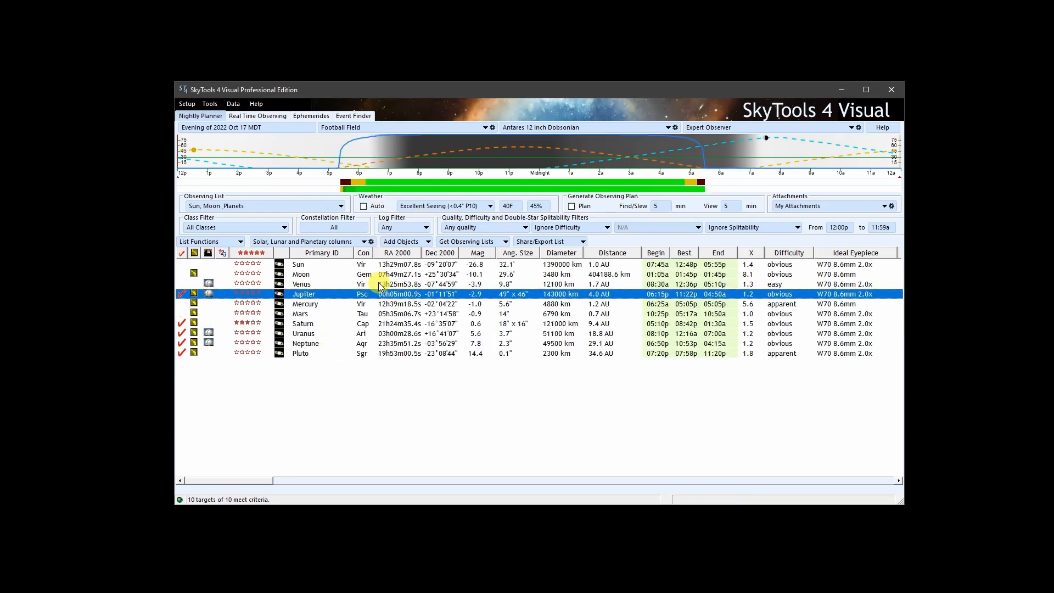
pyautogui.click(301, 284)
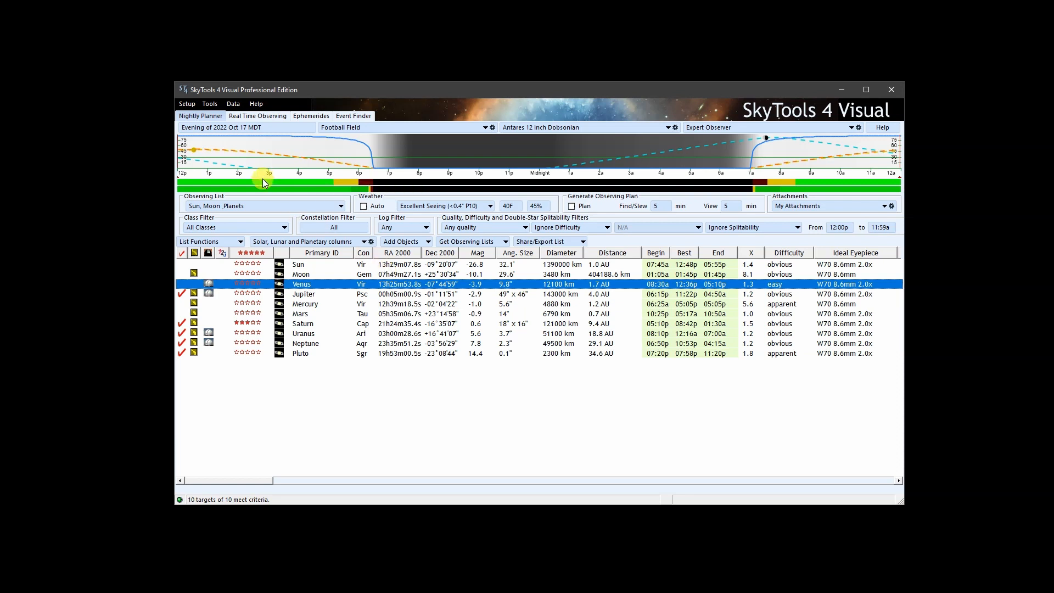
pyautogui.moveTo(264, 184)
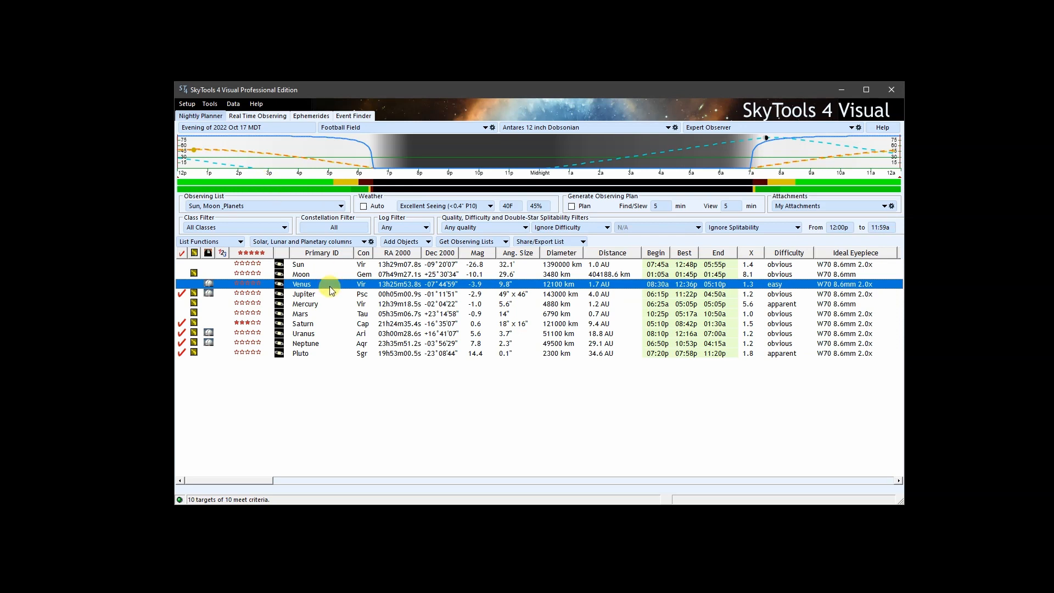
pyautogui.doubleClick(300, 314)
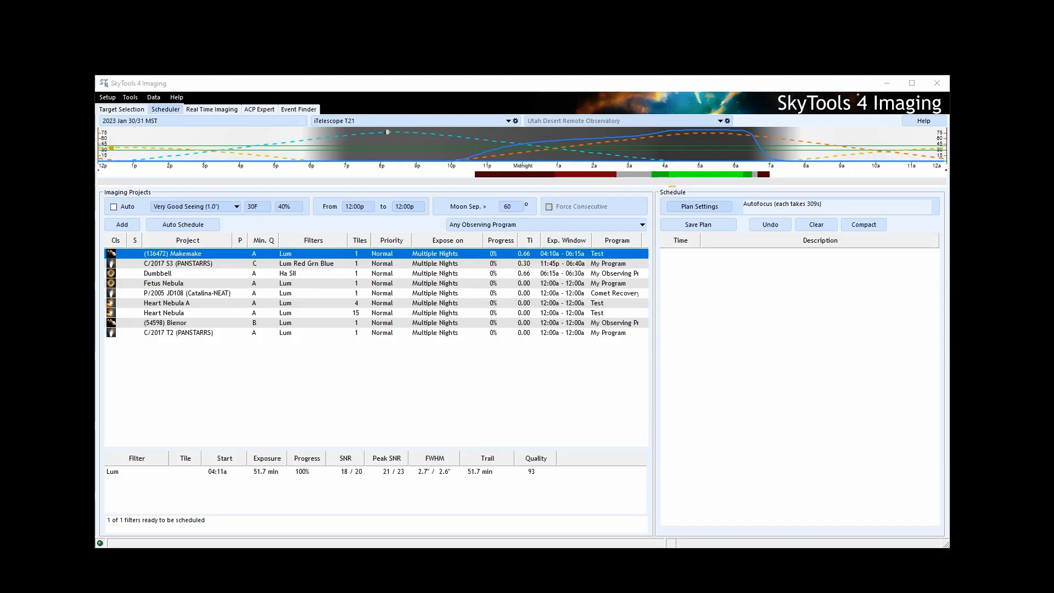
pyautogui.moveTo(712, 180)
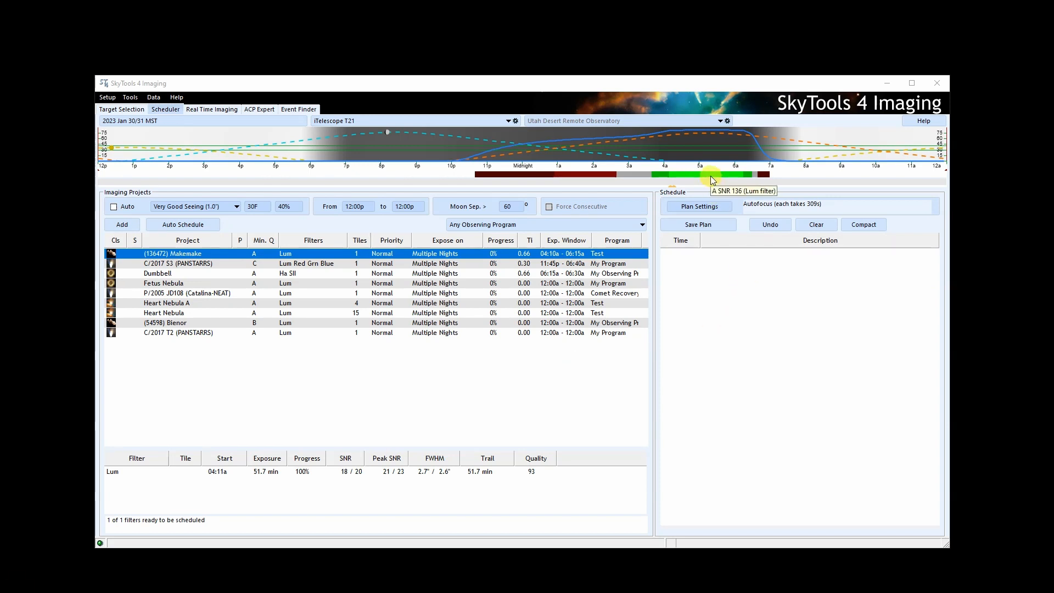
pyautogui.moveTo(678, 181)
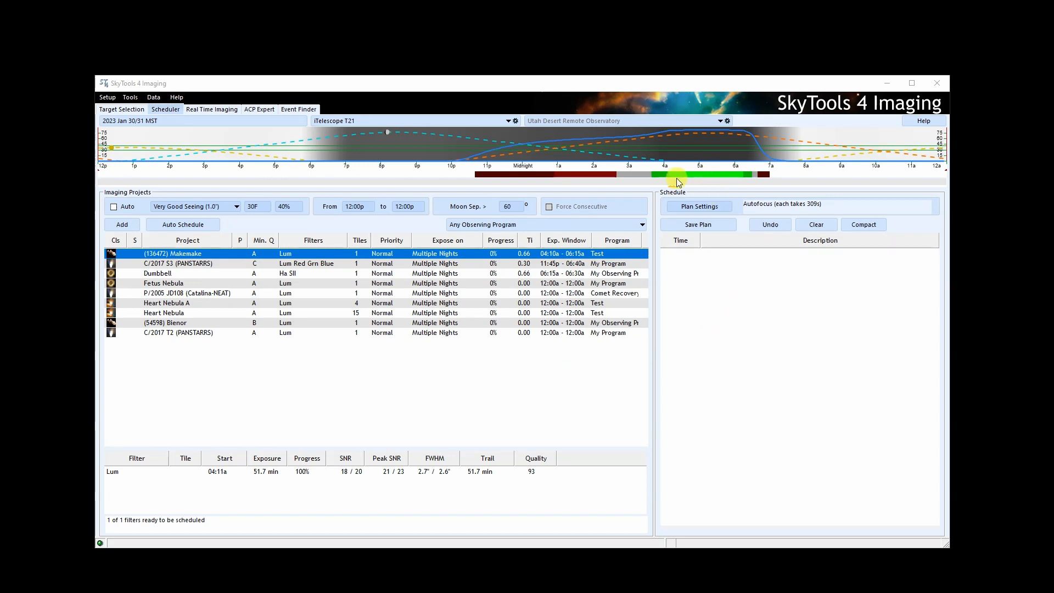
pyautogui.moveTo(667, 180)
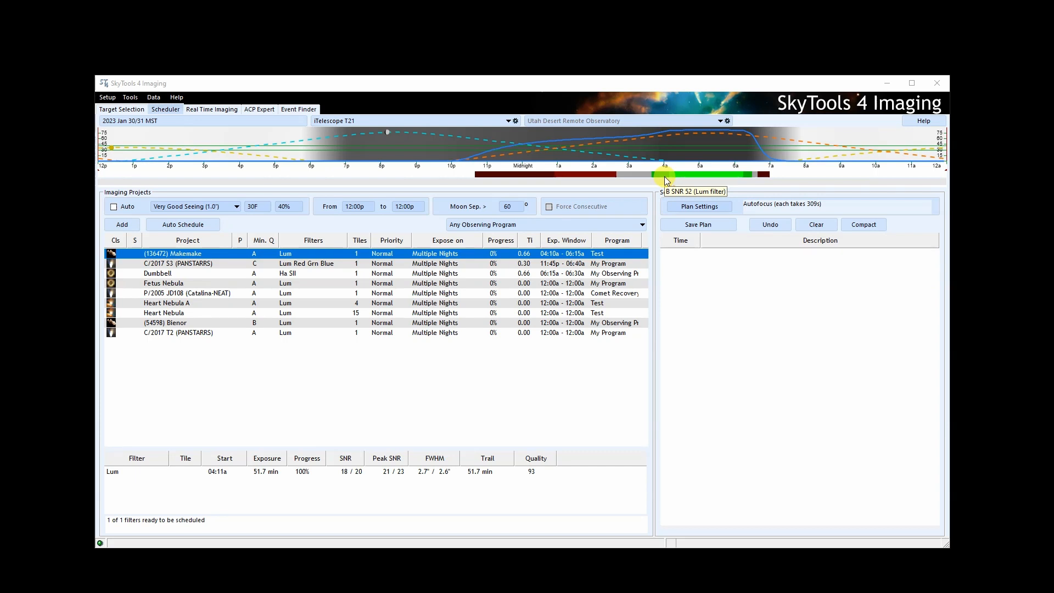
pyautogui.click(235, 205)
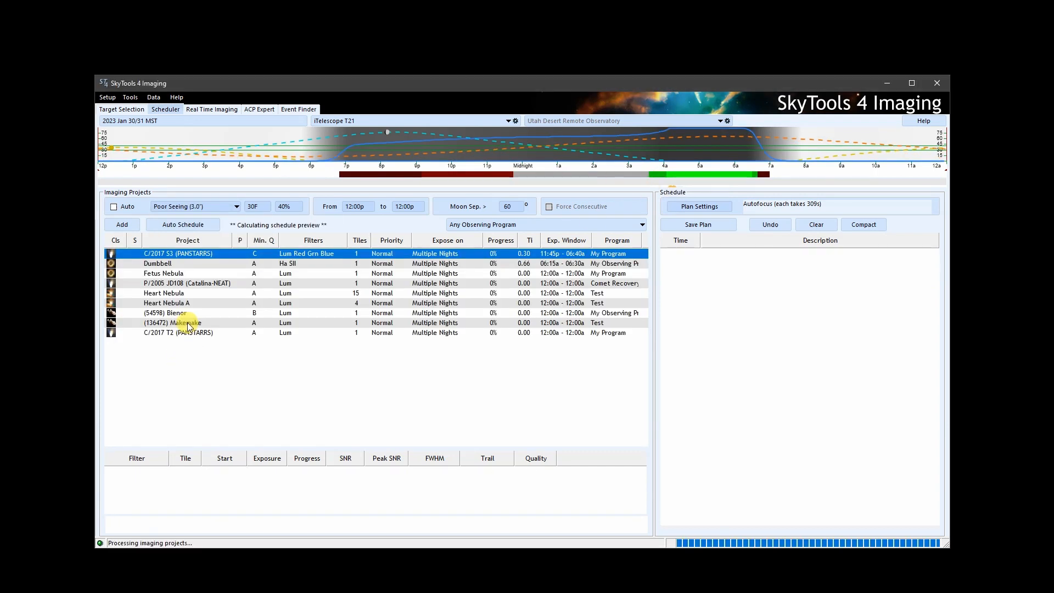
pyautogui.click(188, 323)
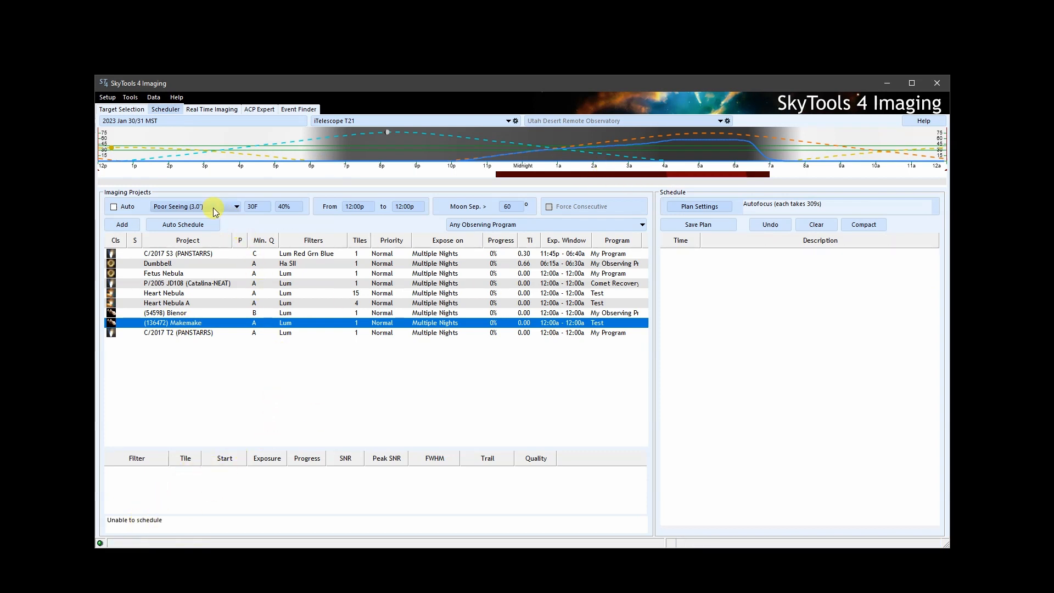
pyautogui.click(235, 207)
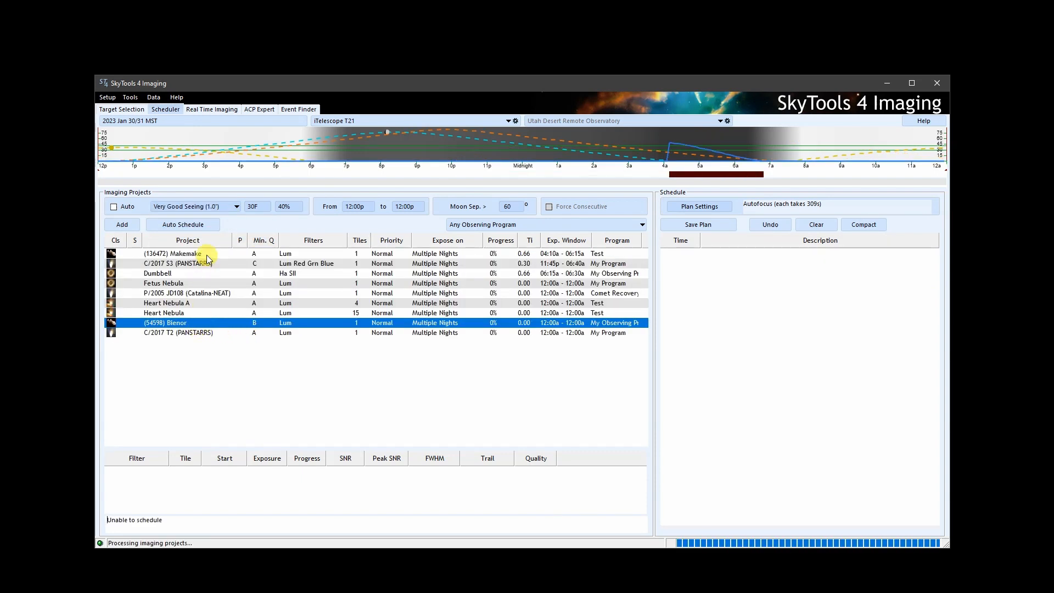
pyautogui.click(178, 254)
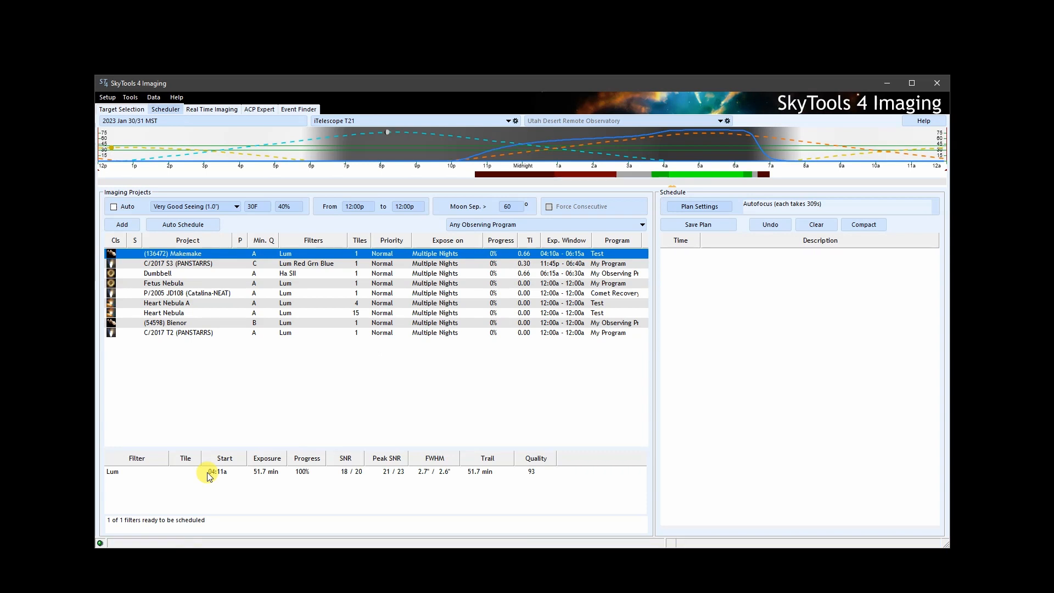
pyautogui.moveTo(304, 361)
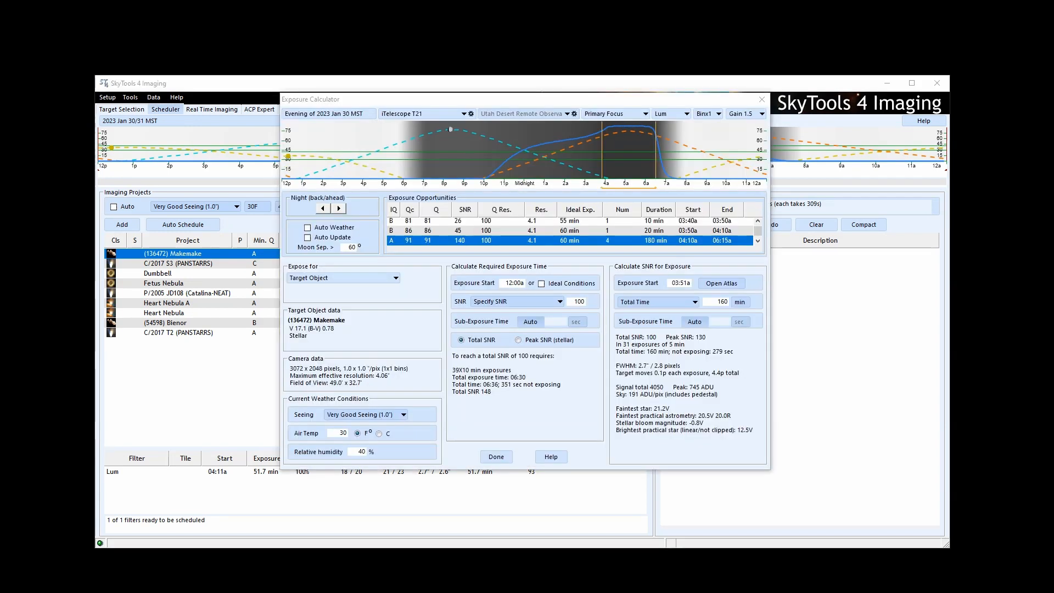
pyautogui.moveTo(460, 520)
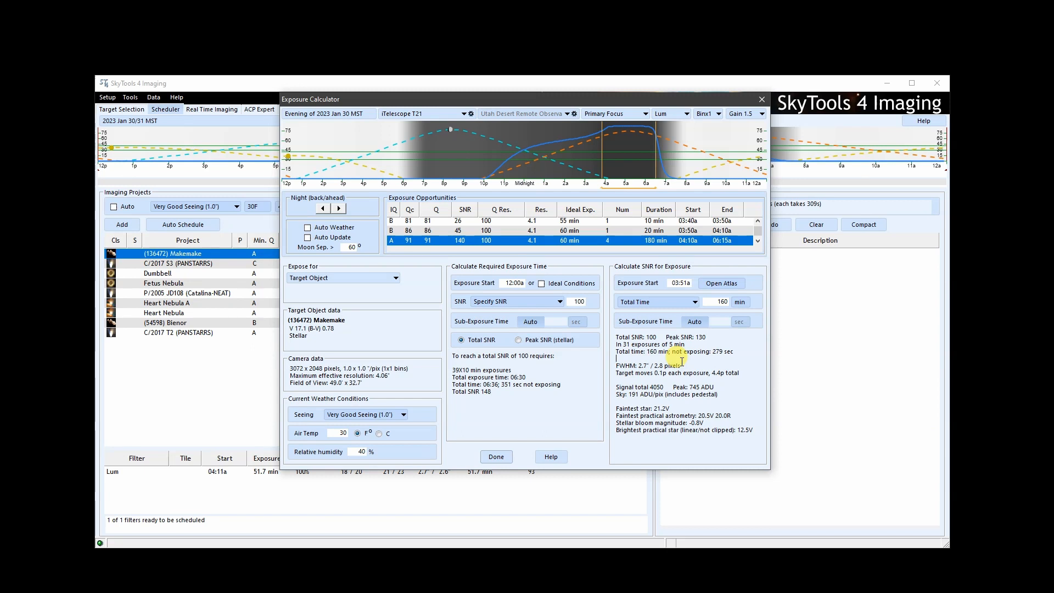
pyautogui.moveTo(582, 383)
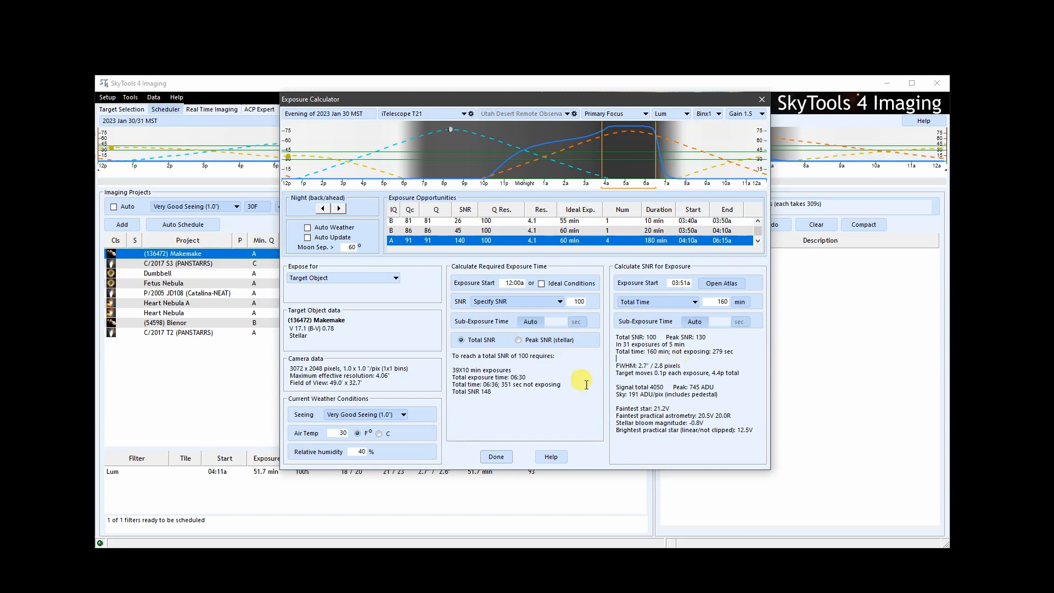
# Set Makemake's Exposure Calculator seeing to Poor Seeing (3.0")
pyautogui.click(403, 414)
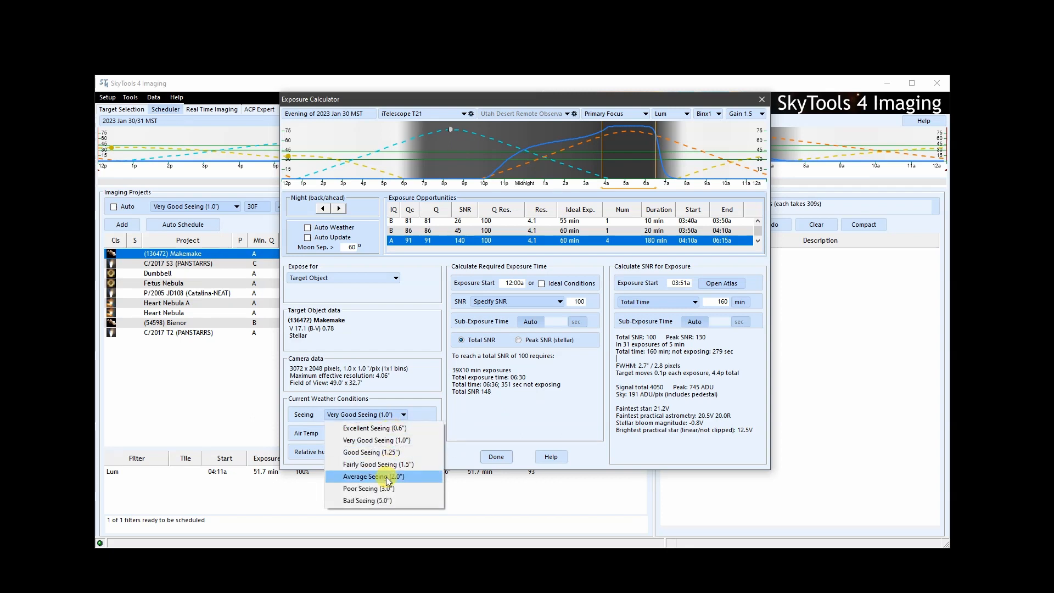
pyautogui.click(369, 488)
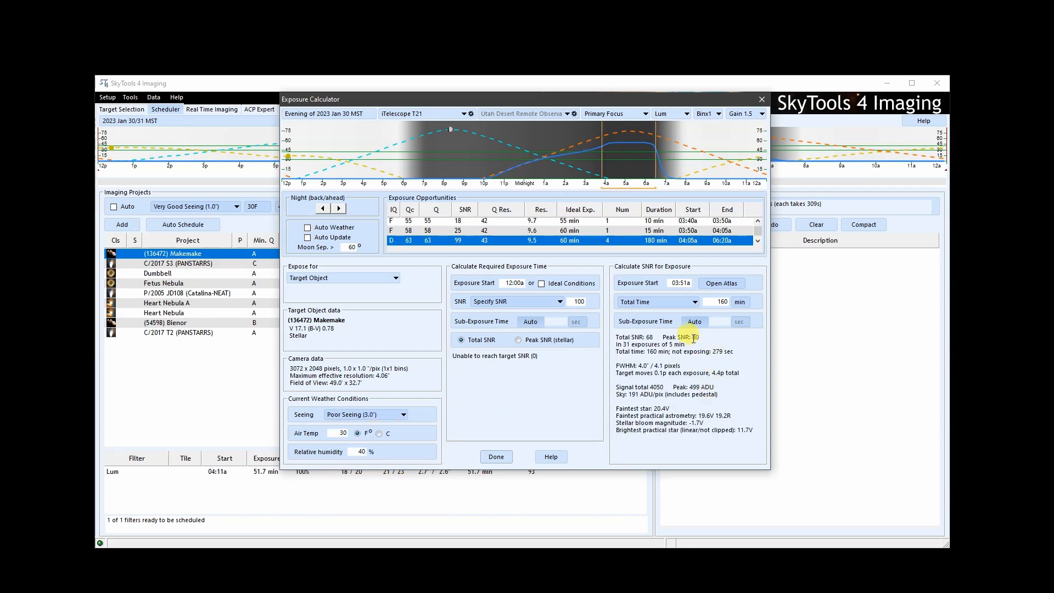